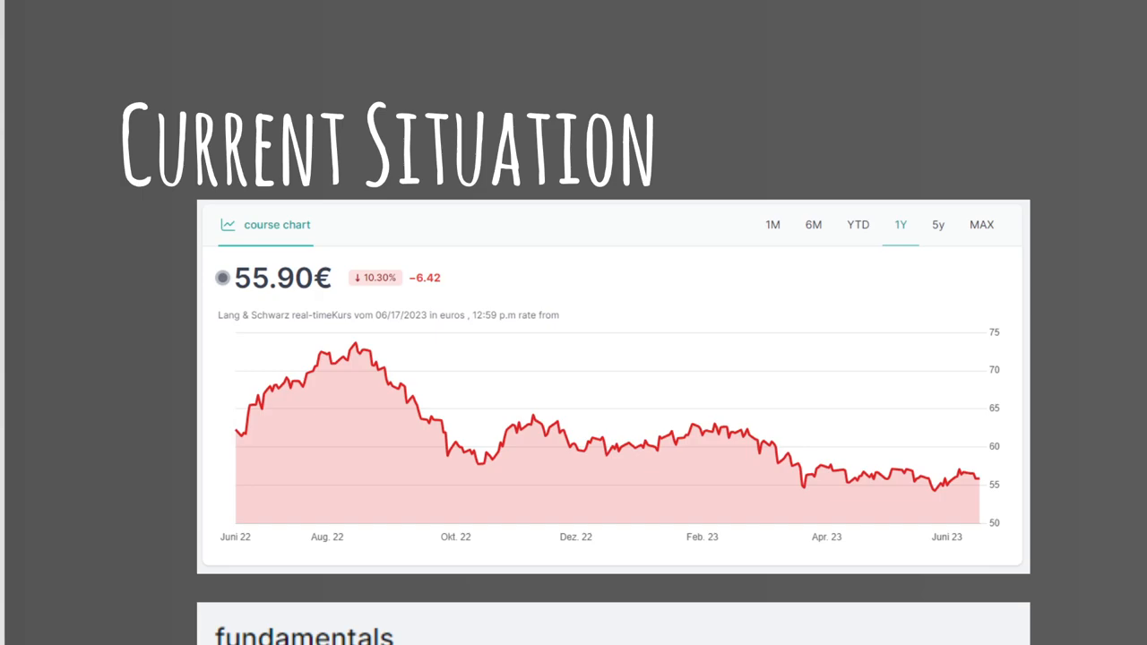
pyautogui.scroll(-3)
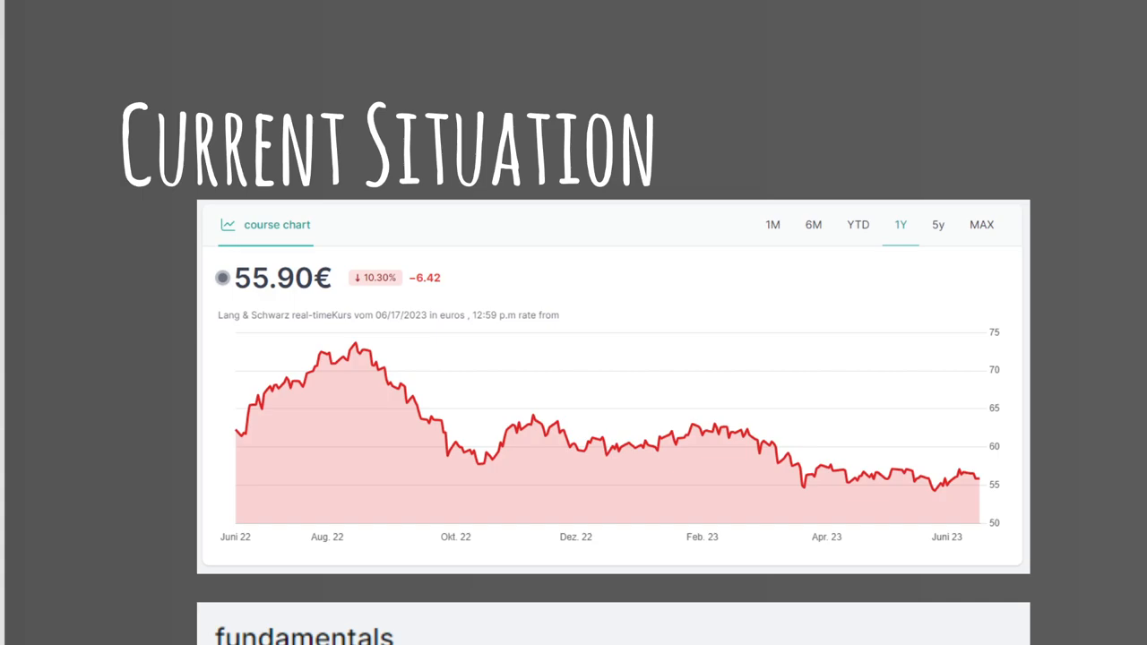
pyautogui.scroll(-3)
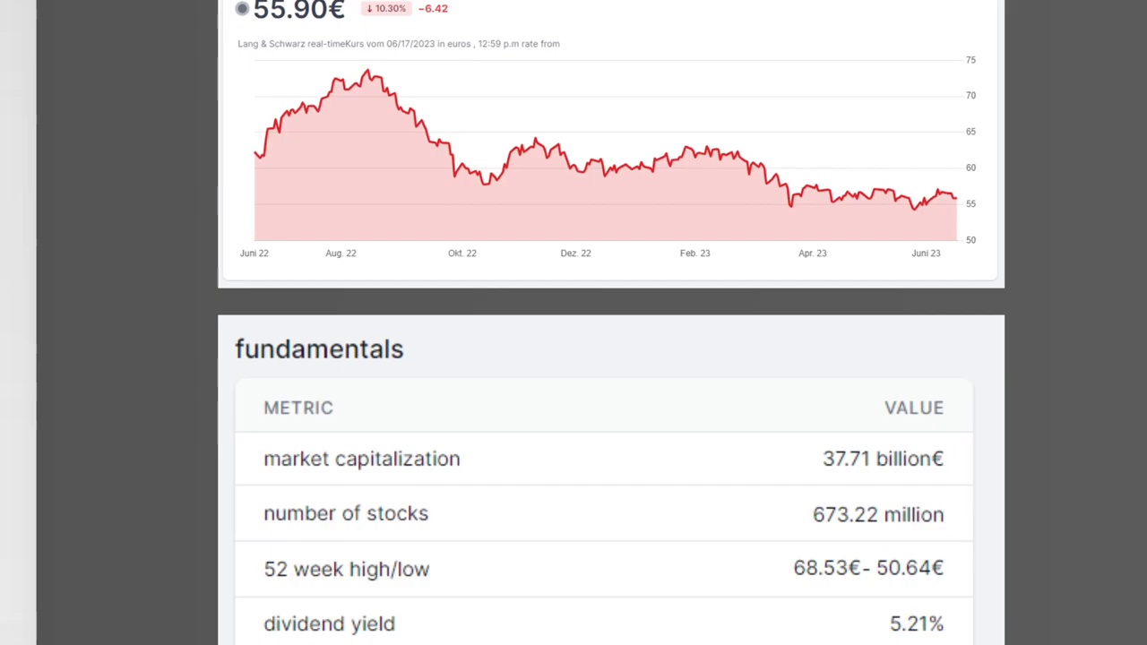
pyautogui.scroll(-3)
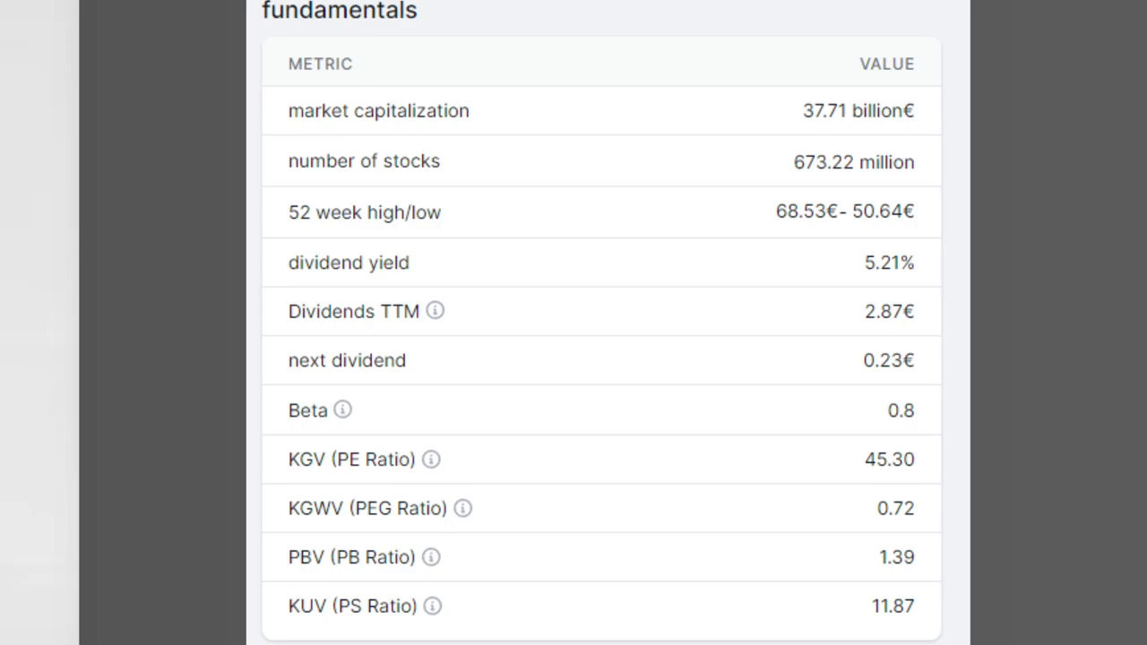